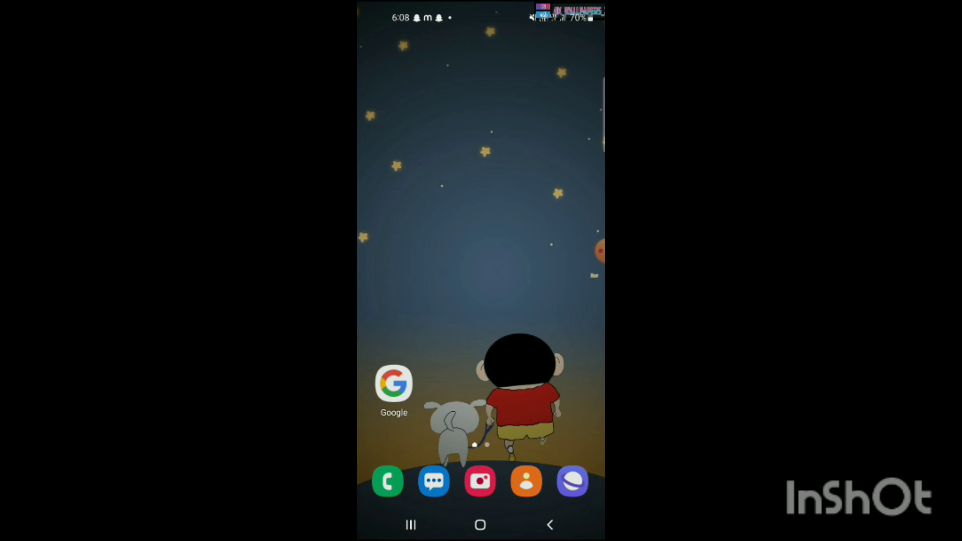
- Launch Instagram from the Android app drawer to reach its home feed
scroll(up, 3)
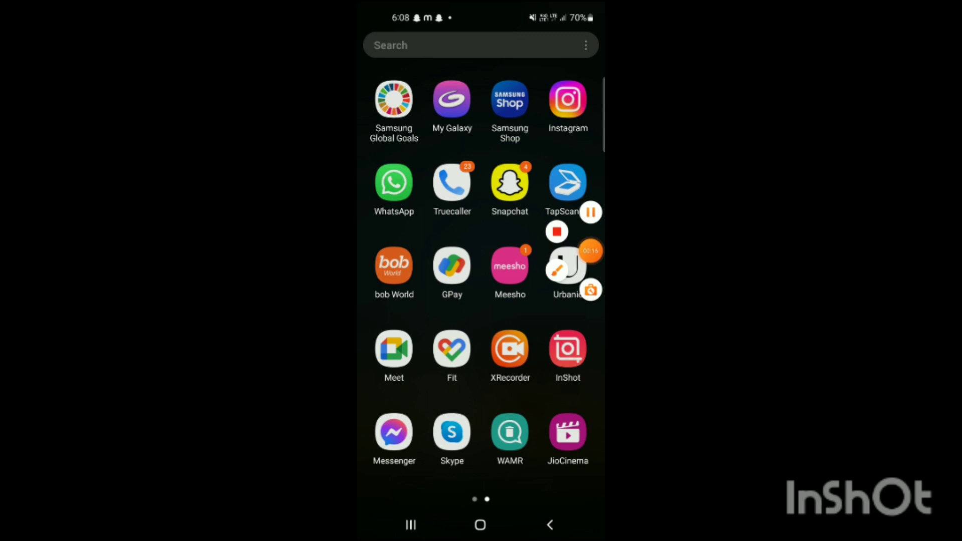
click(565, 98)
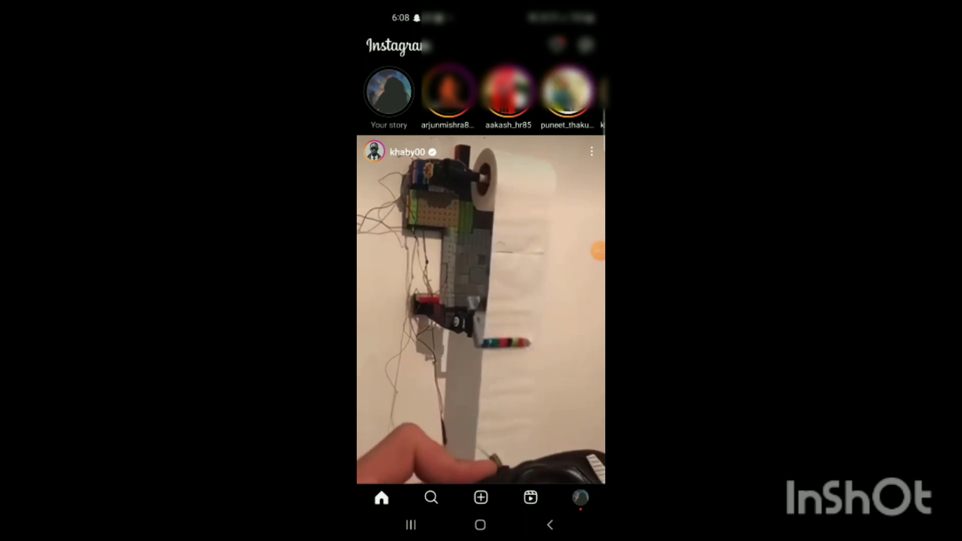
- From your profile's options menu, go to Settings and privacy
click(580, 498)
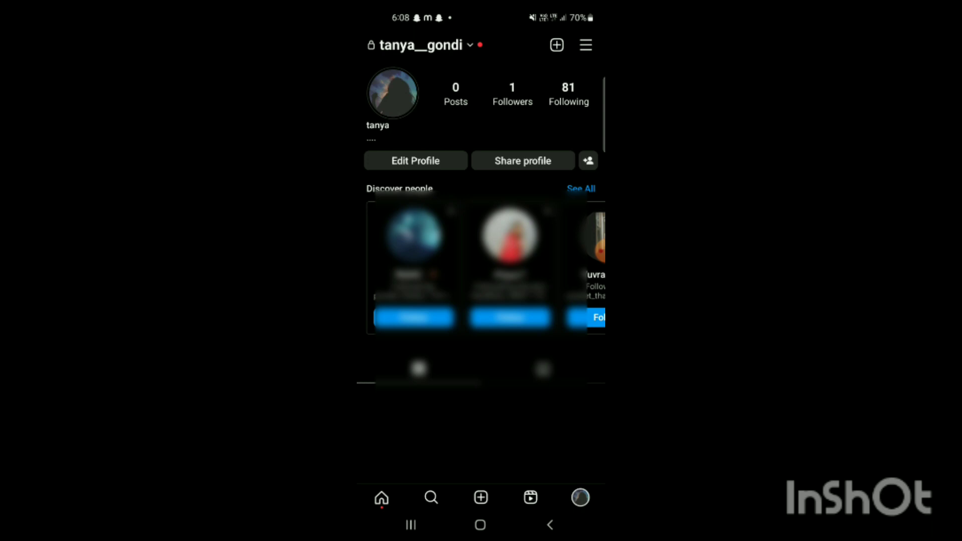
click(585, 44)
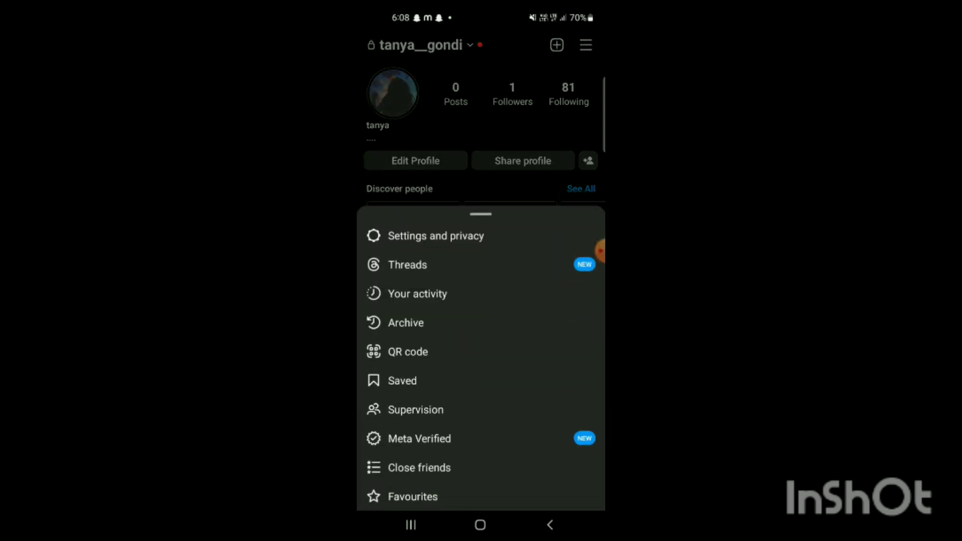
click(439, 235)
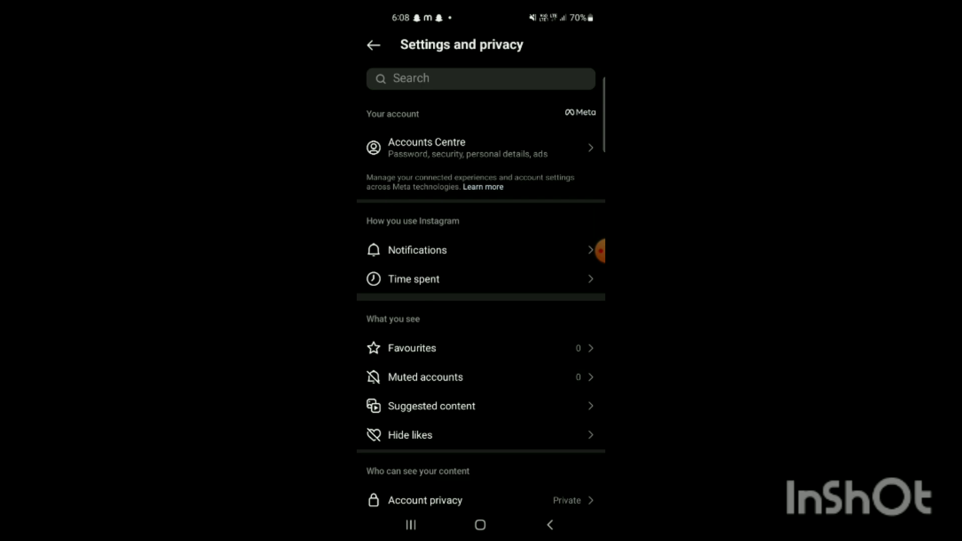
- In Accounts Centre, open Contact information and choose Add new contact
click(480, 147)
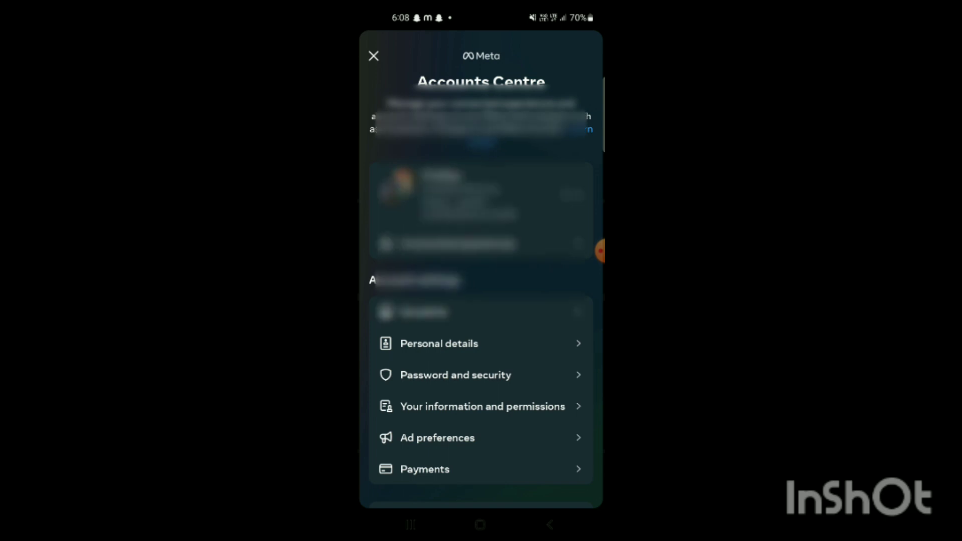
click(438, 343)
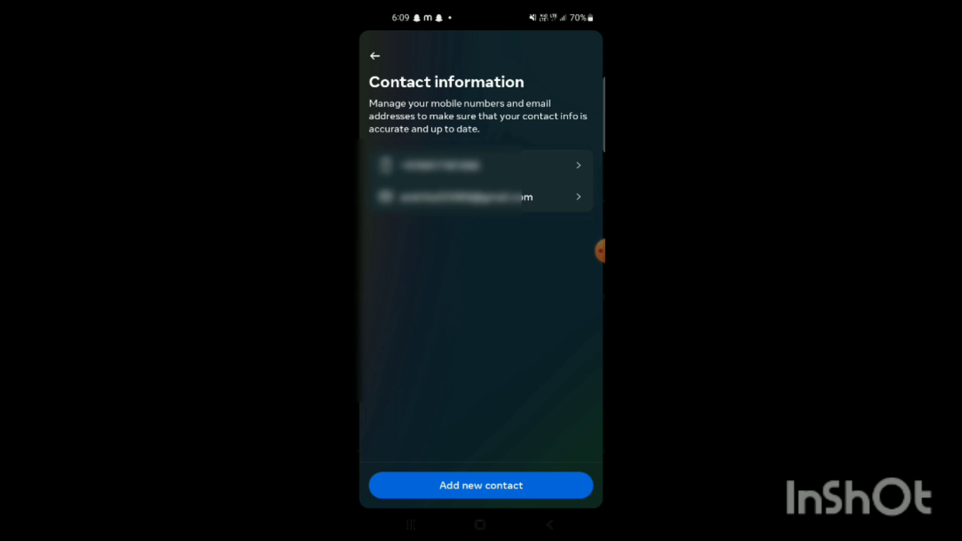
click(480, 485)
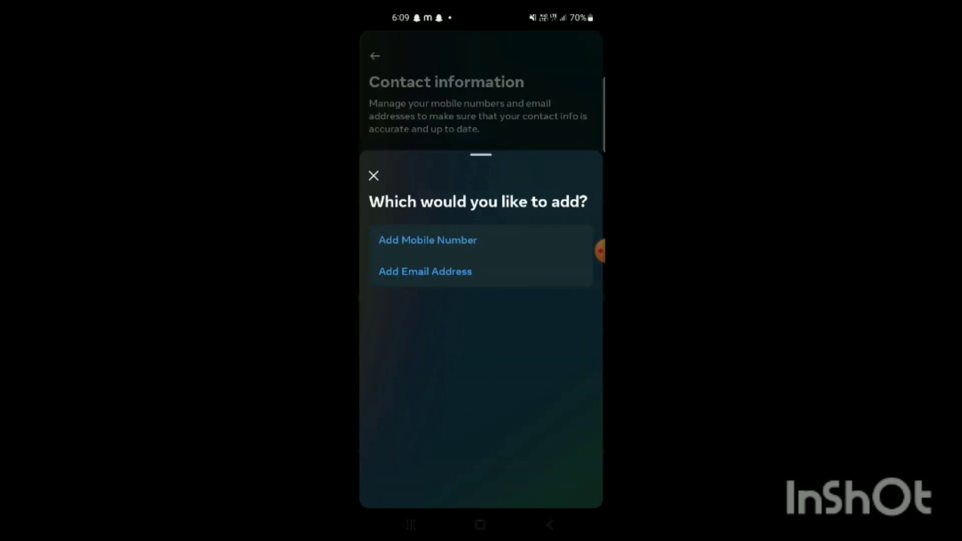
- Choose Add Email Address and submit the new email to reach password confirmation
click(424, 271)
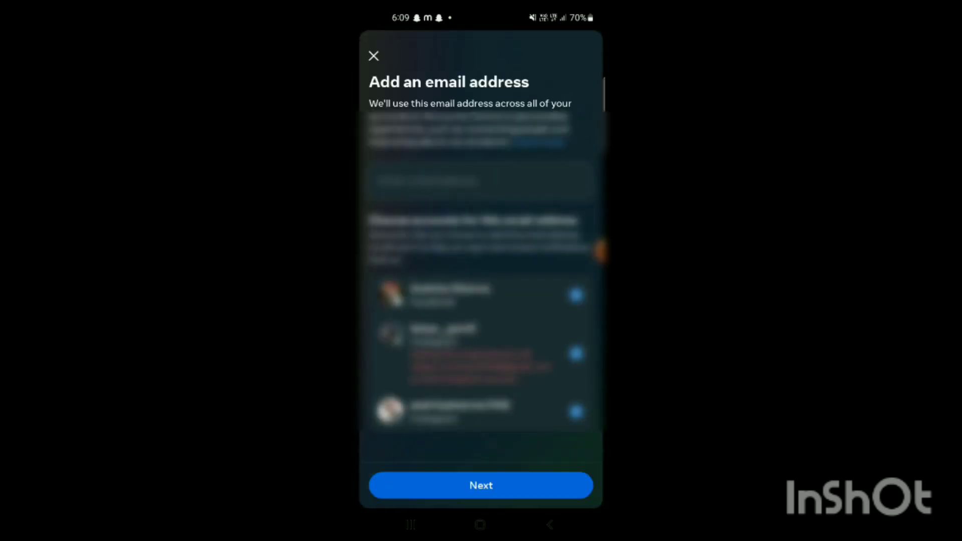
click(480, 181)
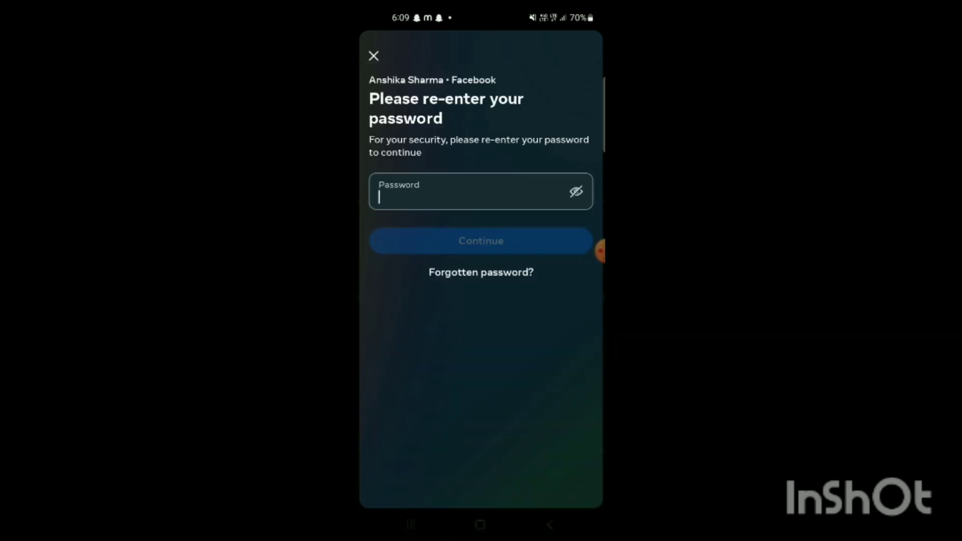
- Type the account password into the Password field to confirm the new email
click(467, 191)
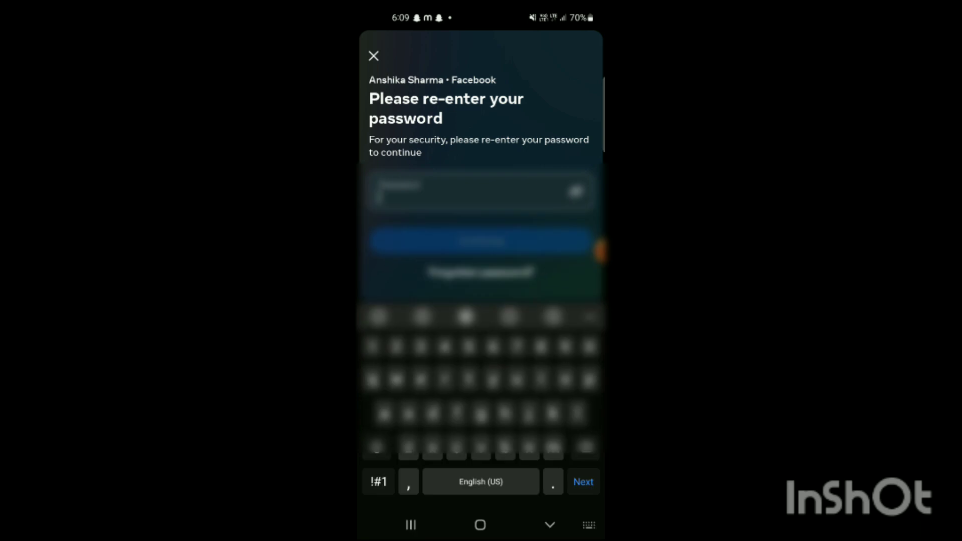
text(1)
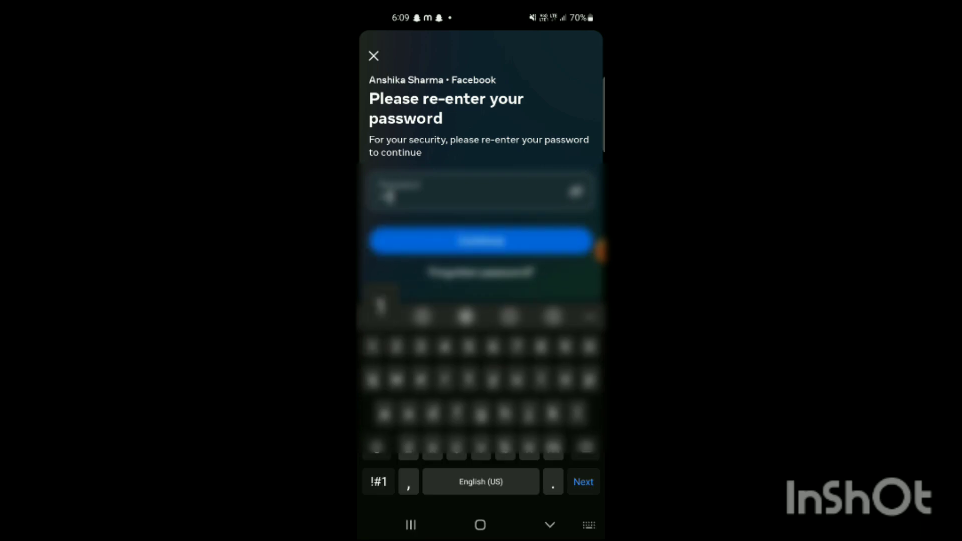